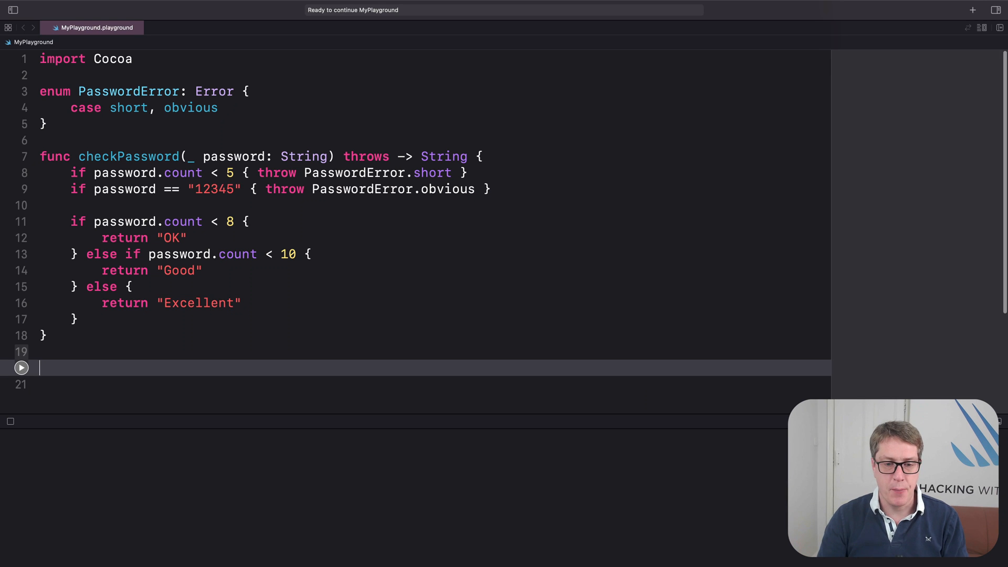
Add let string = "12345" and a do block printing "Password rating: \(result)" from try checkPassword.
{"action": "type", "text": "let"}
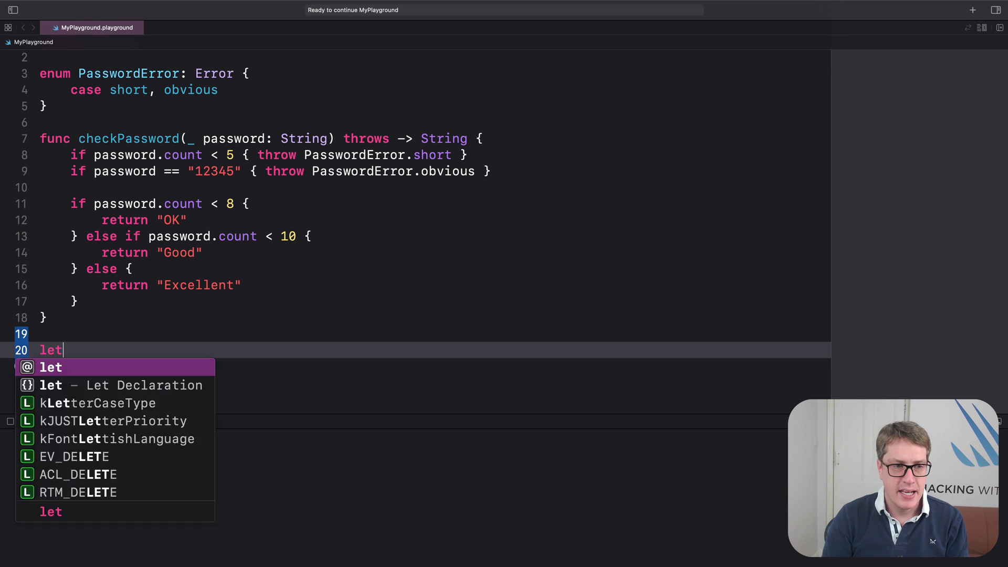
{"action": "type", "text": "string = \"12345"}
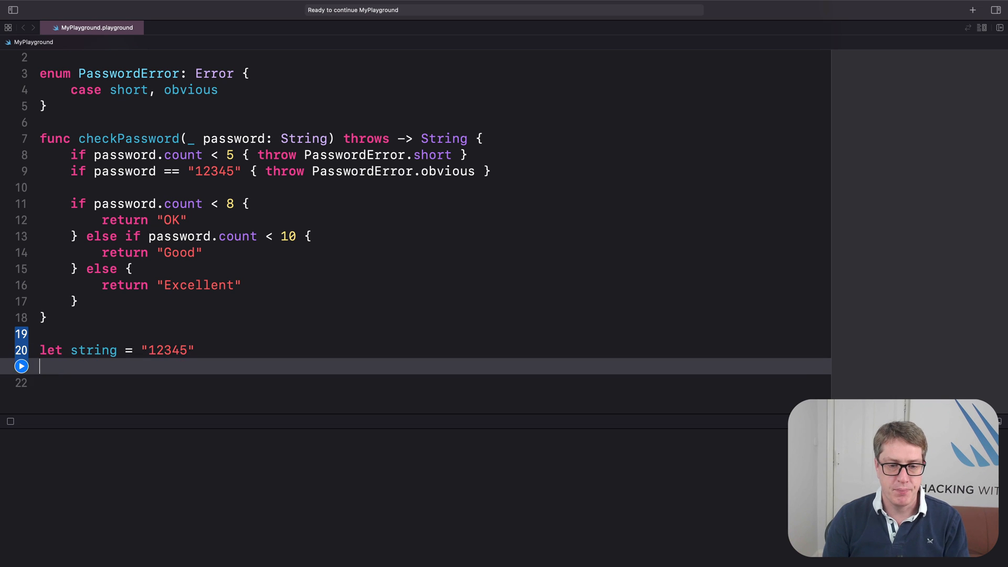
{"action": "type", "text": "do {"}
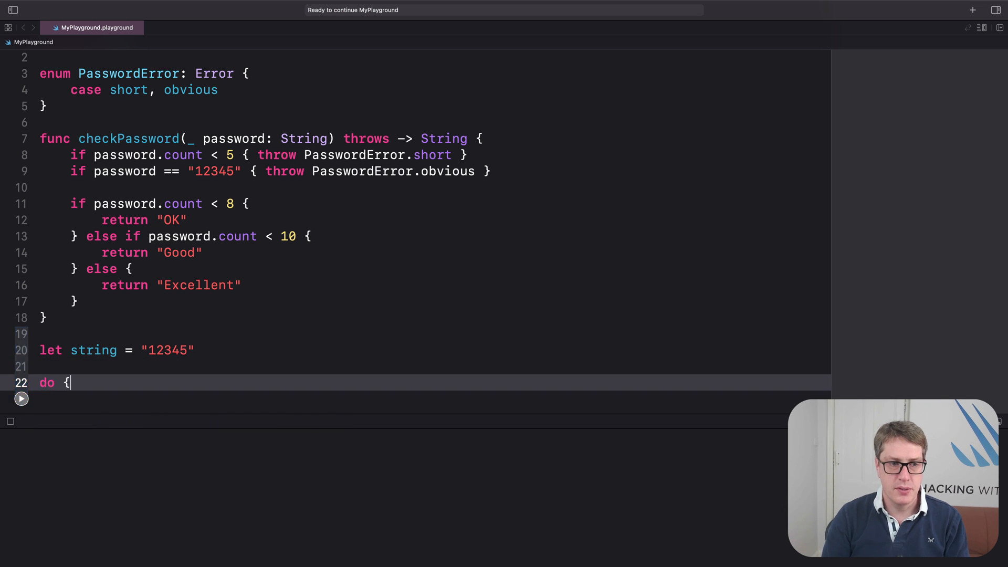
{"action": "type", "text": "let"}
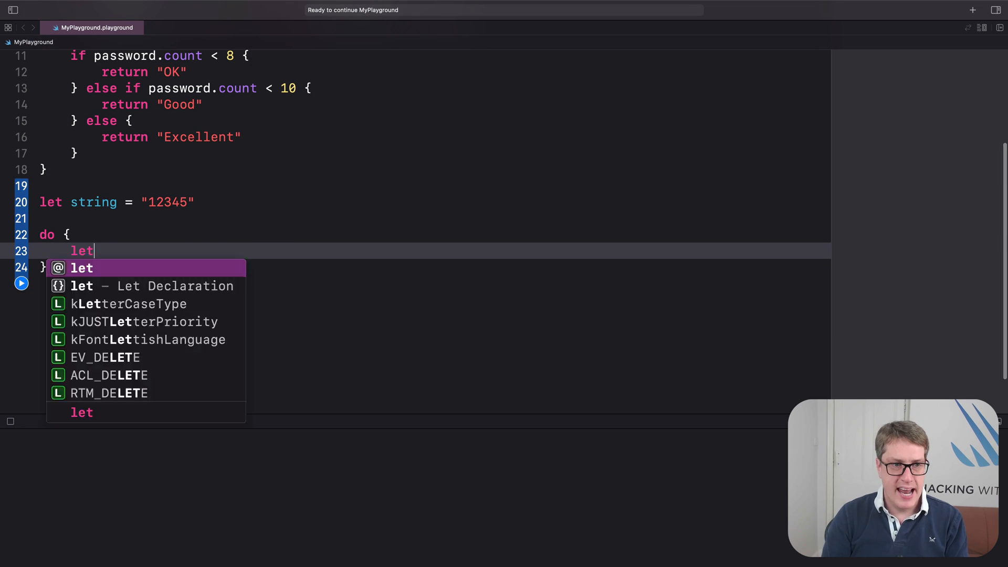
{"action": "type", "text": "result = try checkPassword(string"}
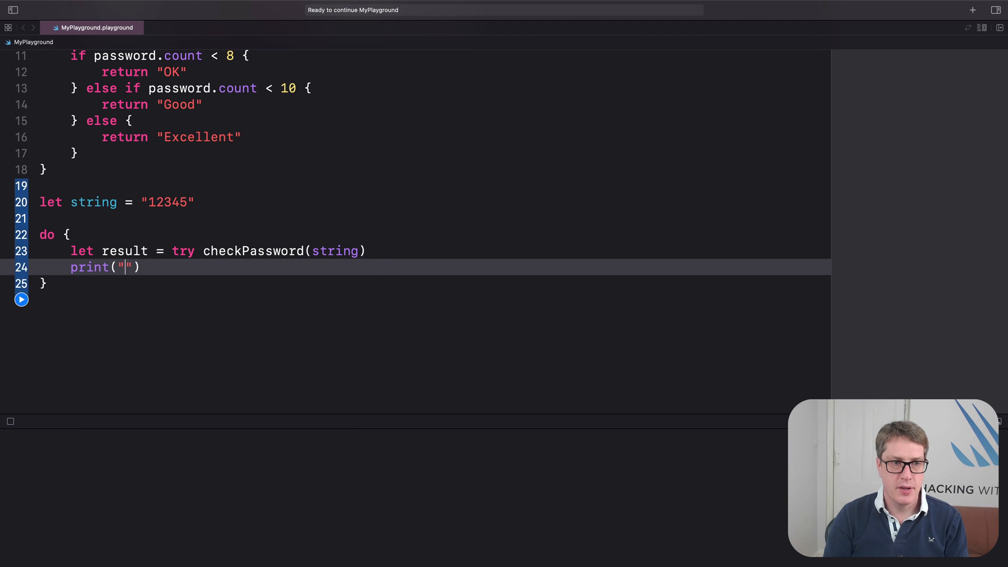
{"action": "type", "text": "Password rating:"}
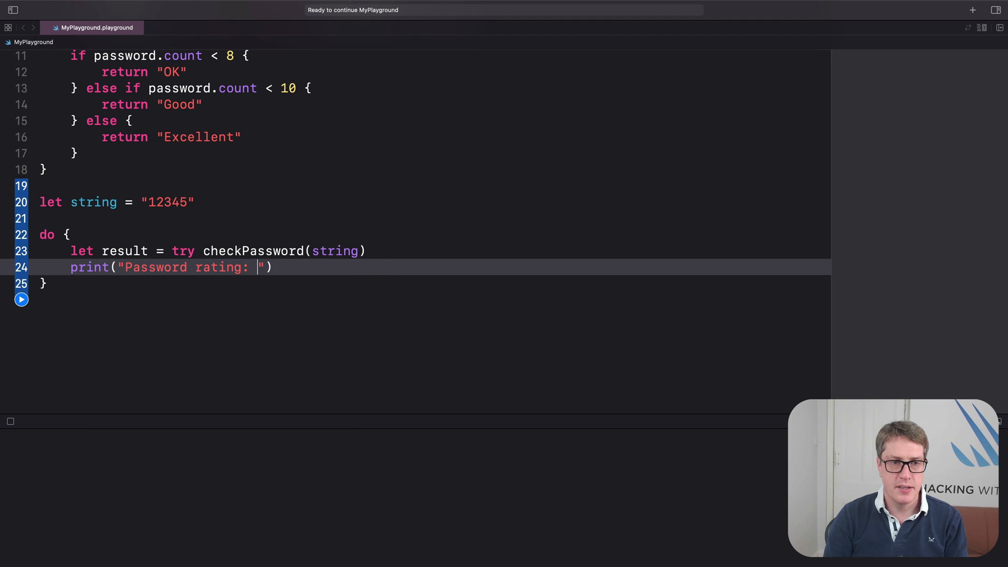
{"action": "type", "text": "\\(result)"}
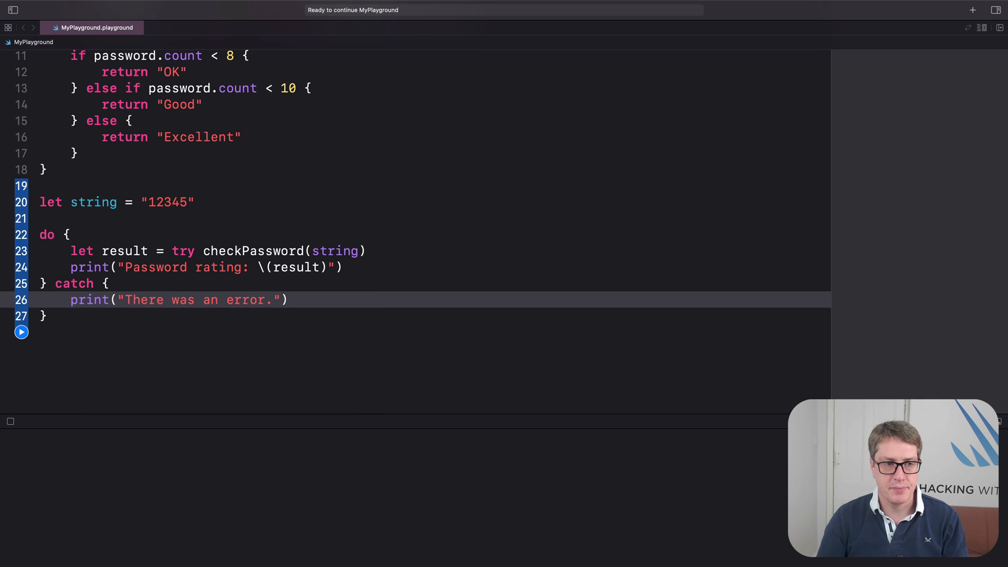
Run the playground, then highlight the checkPassword(string) call to discuss it.
{"action": "left_click", "coordinate": [20, 332]}
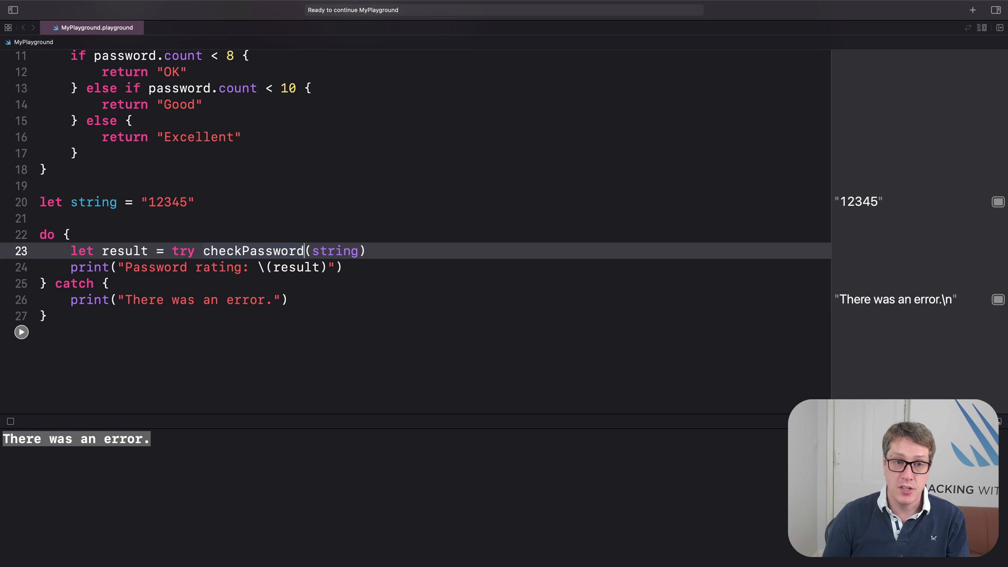
{"action": "double_click", "coordinate": [252, 251]}
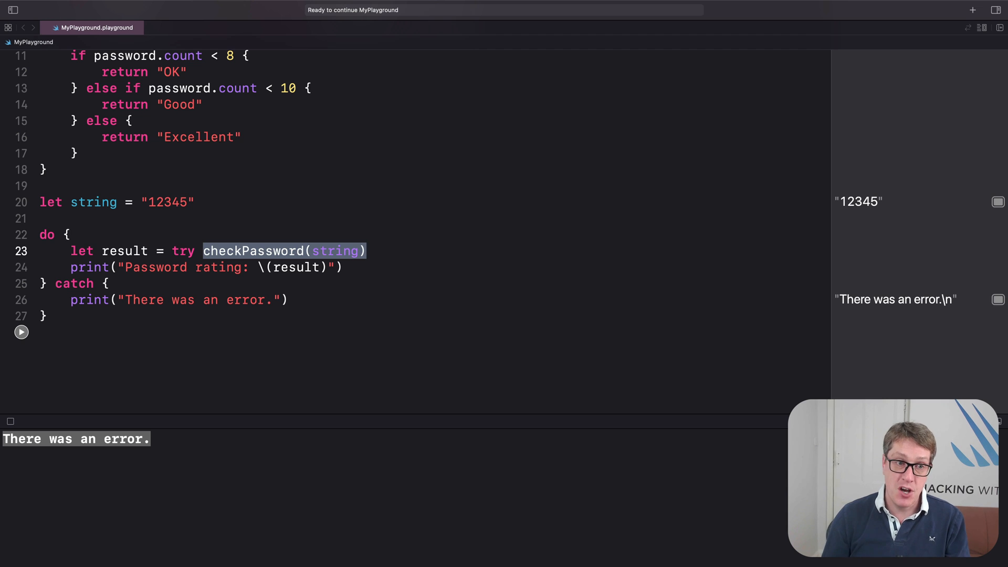
{"action": "double_click", "coordinate": [125, 251]}
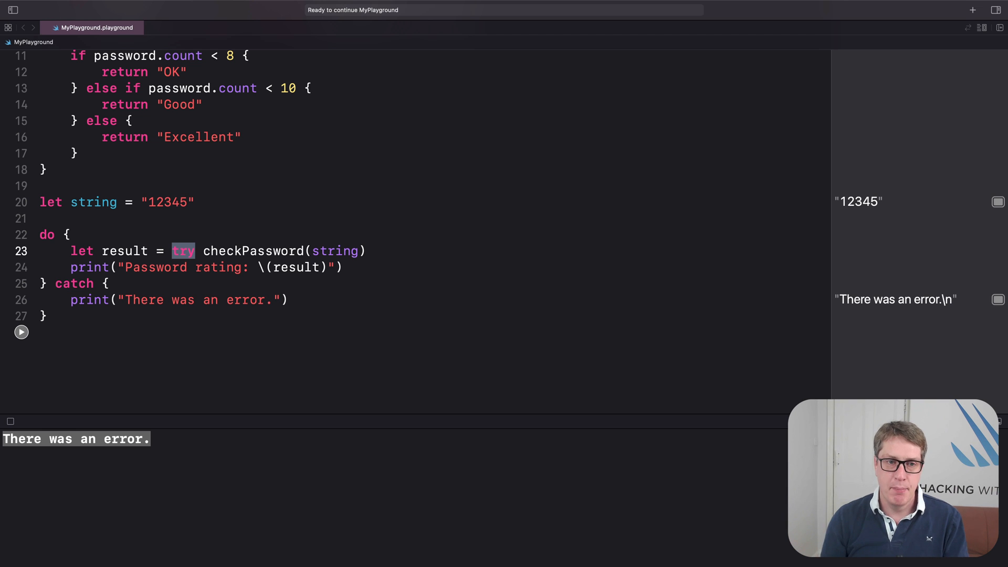
{"action": "triple_click", "coordinate": [193, 251]}
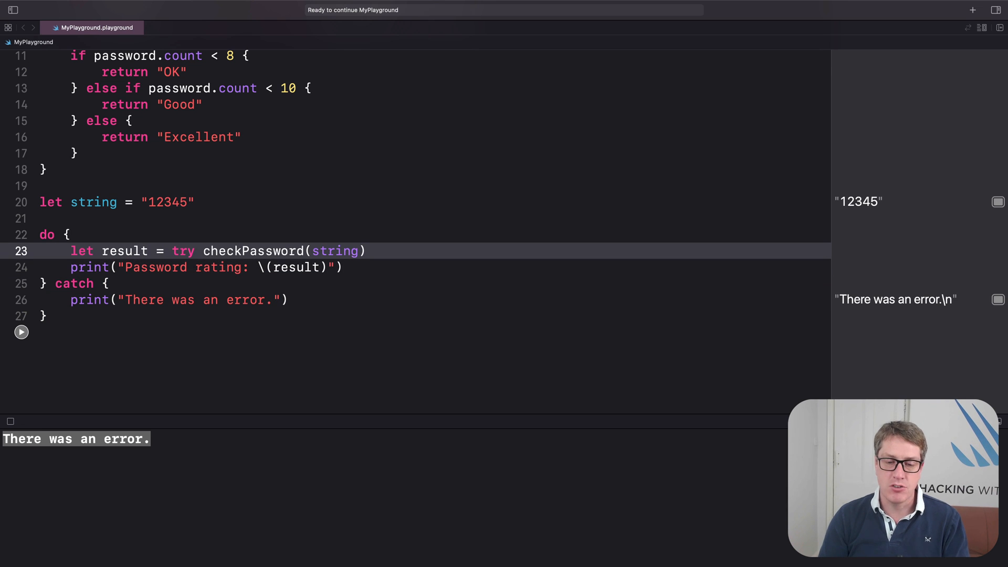
Change try to try! and run, triggering the fatal PasswordError.obvious crash.
{"action": "type", "text": "!"}
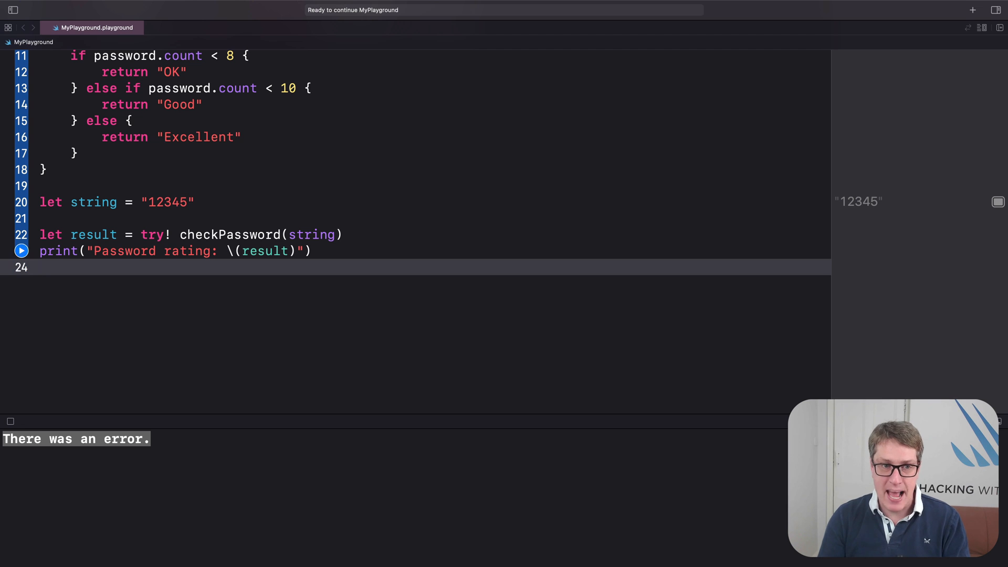
{"action": "left_click", "coordinate": [21, 251]}
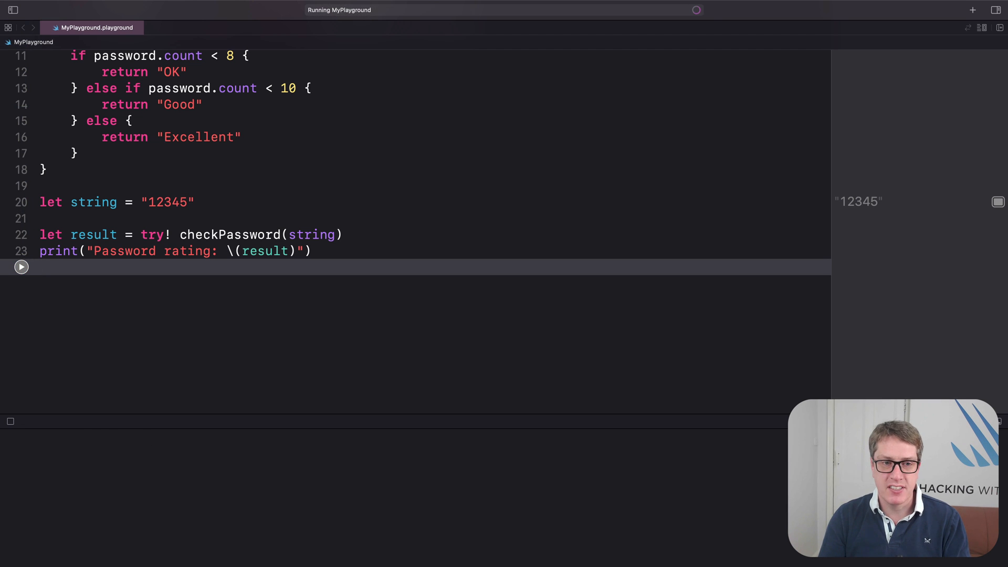
{"action": "left_click", "coordinate": [20, 267]}
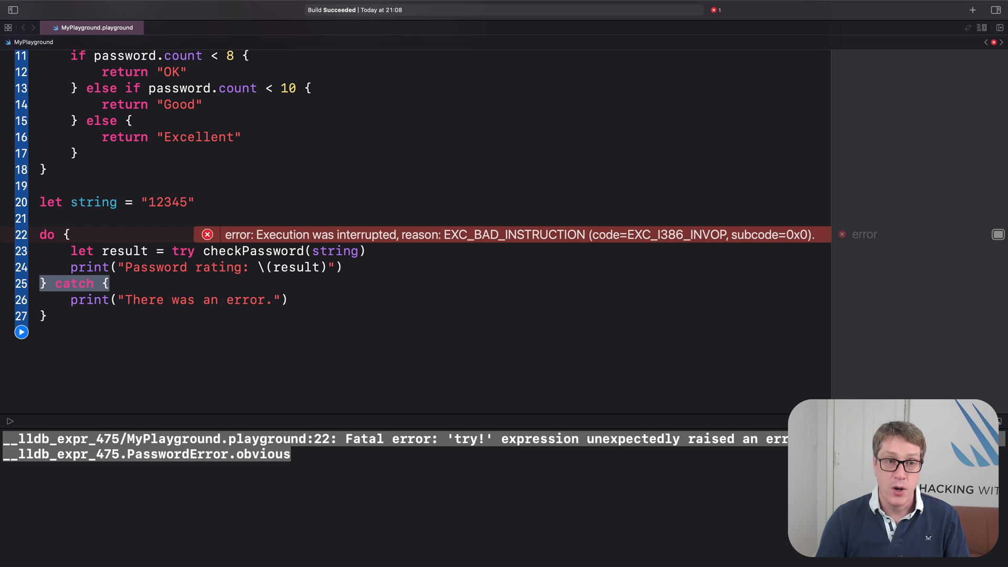
Highlight the throws keyword on checkPassword, then return to the call site.
{"action": "scroll", "scroll_direction": "up", "scroll_amount": 3}
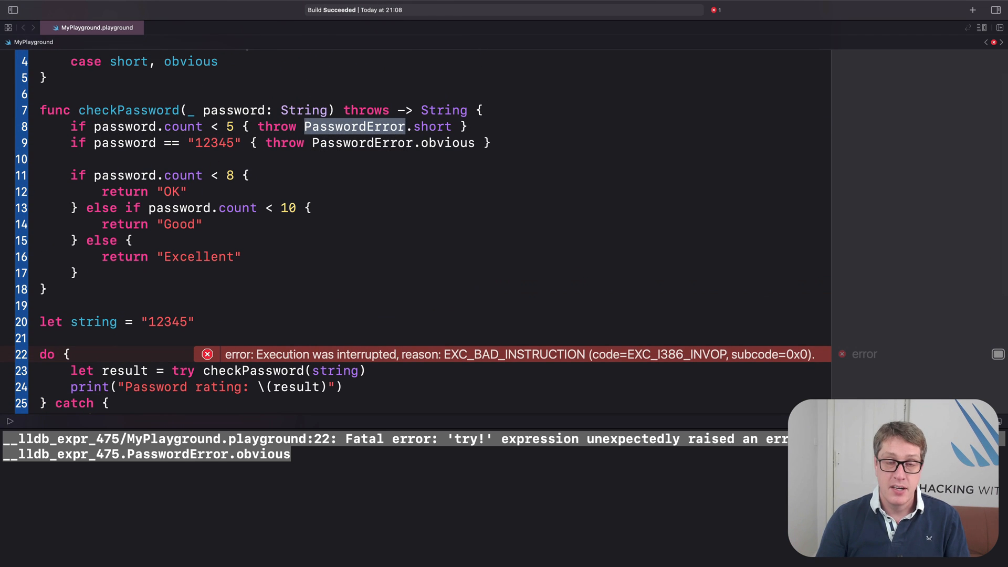
{"action": "double_click", "coordinate": [367, 109]}
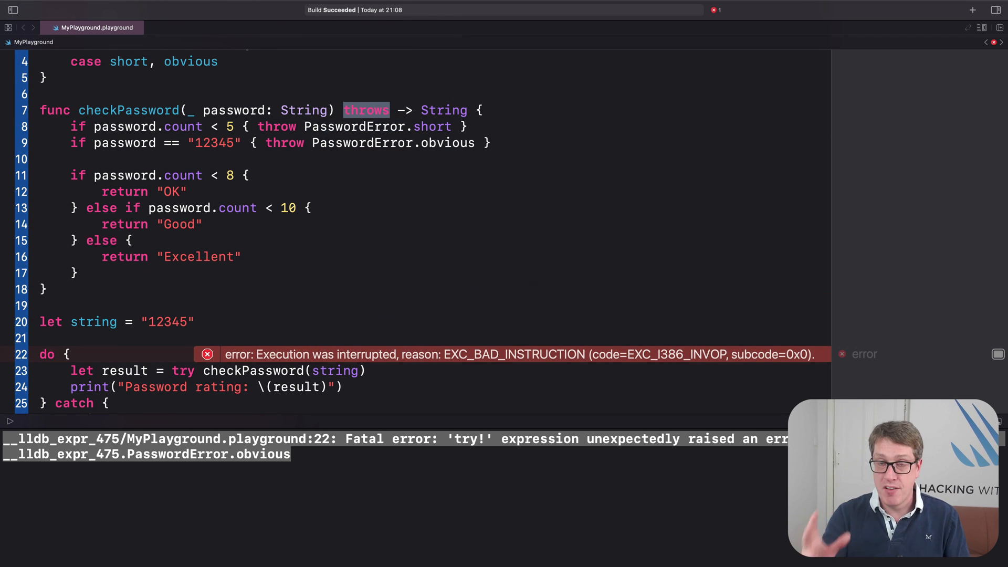
{"action": "scroll", "scroll_direction": "down", "scroll_amount": 3}
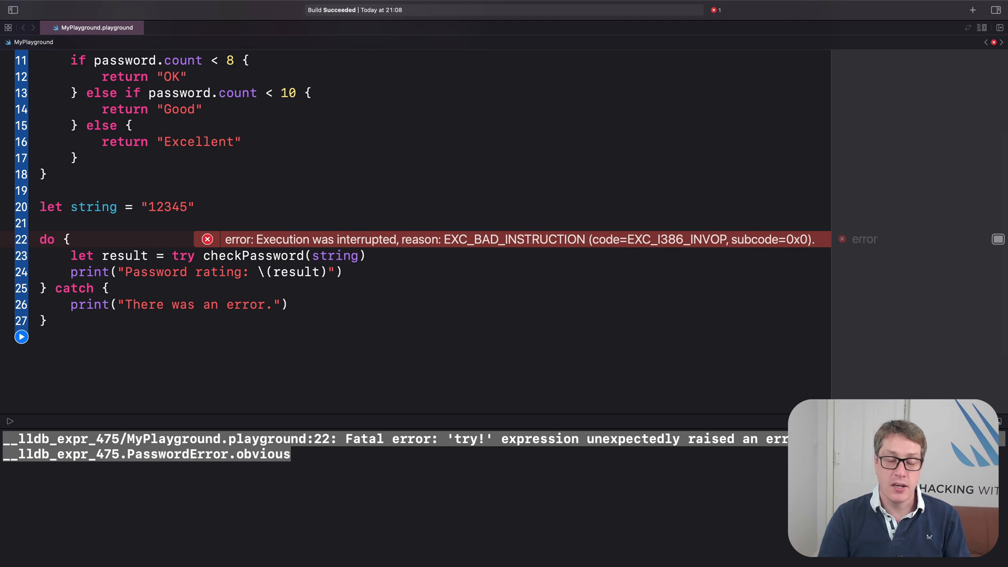
Add a catch PasswordError.short block printing "Please use a longer password.".
{"action": "key", "text": "Return"}
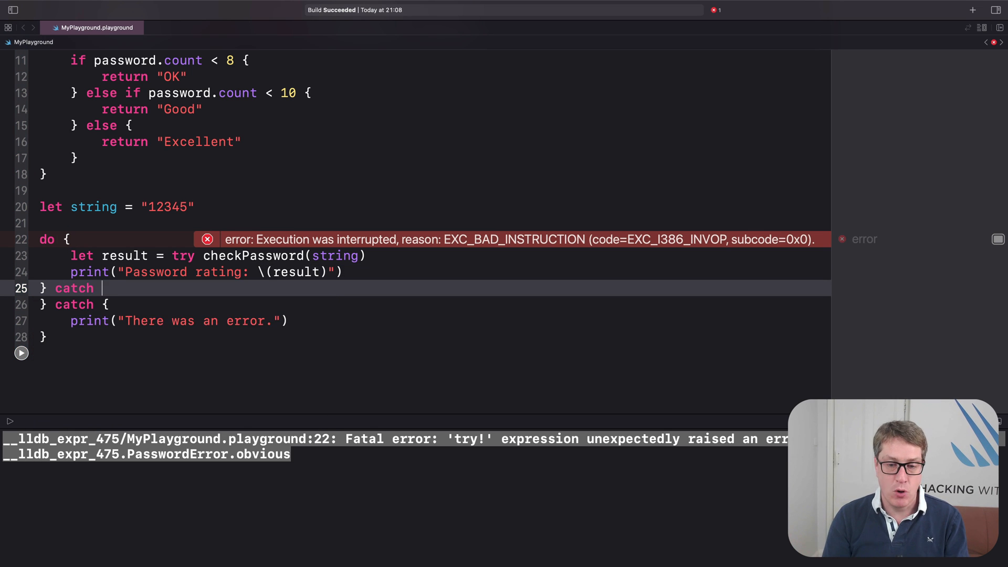
{"action": "type", "text": "PasswordError.short"}
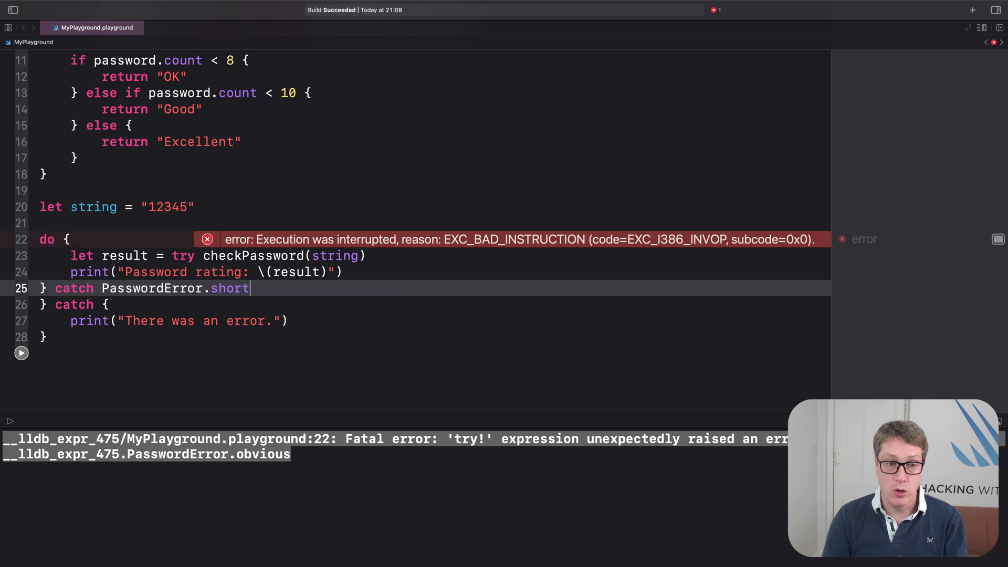
{"action": "type", "text": "{"}
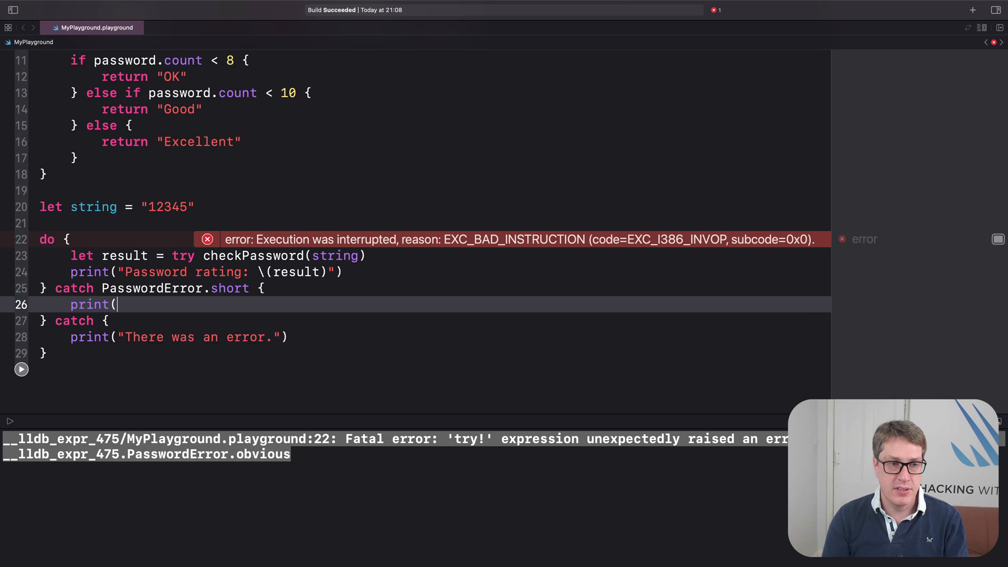
{"action": "type", "text": "\"Please use a lo\")"}
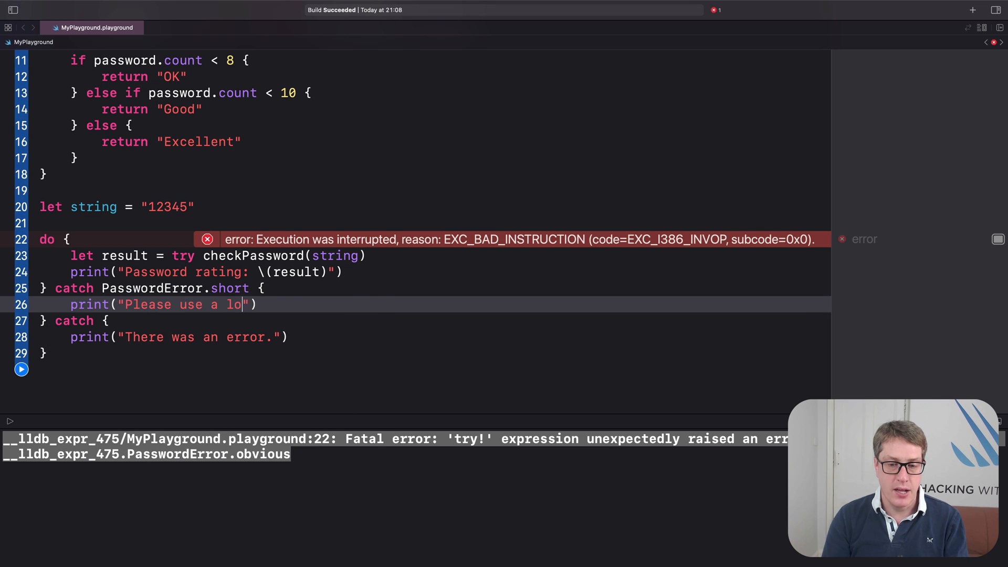
{"action": "type", "text": "nger password."}
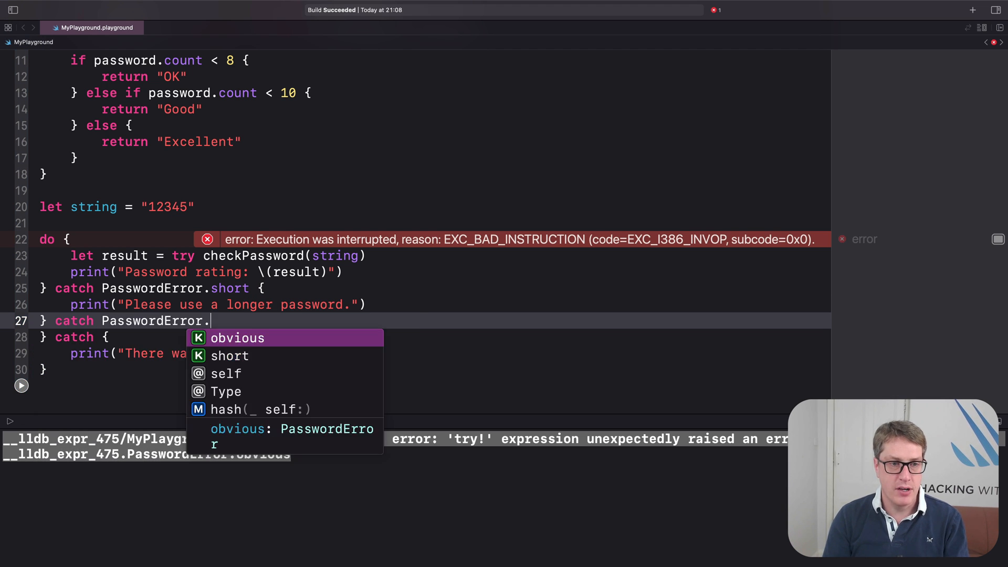
Add a PasswordError.obvious catch printing "I have the same combination on my luggage!".
{"action": "left_click", "coordinate": [236, 337]}
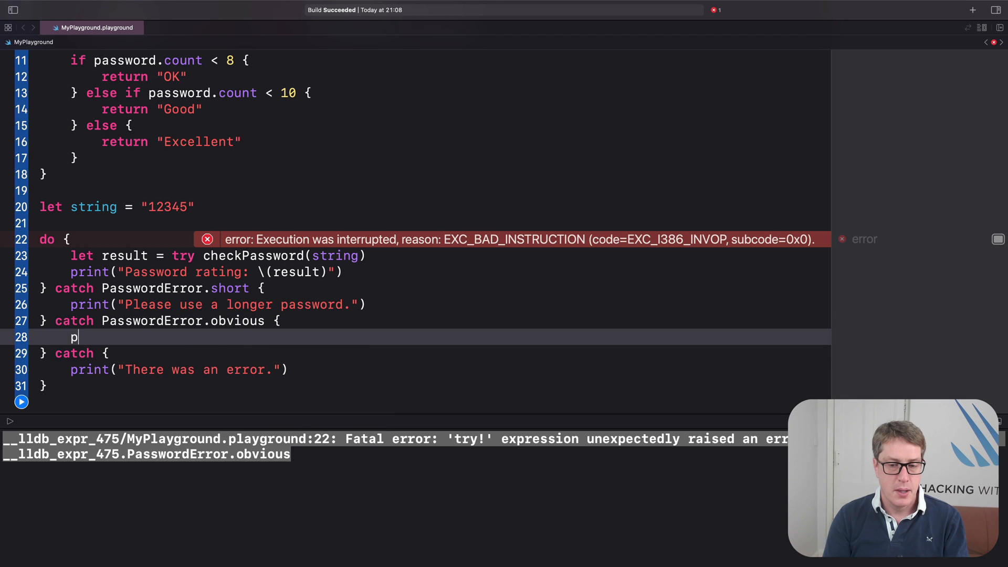
{"action": "type", "text": "rint(\"I have the sam"}
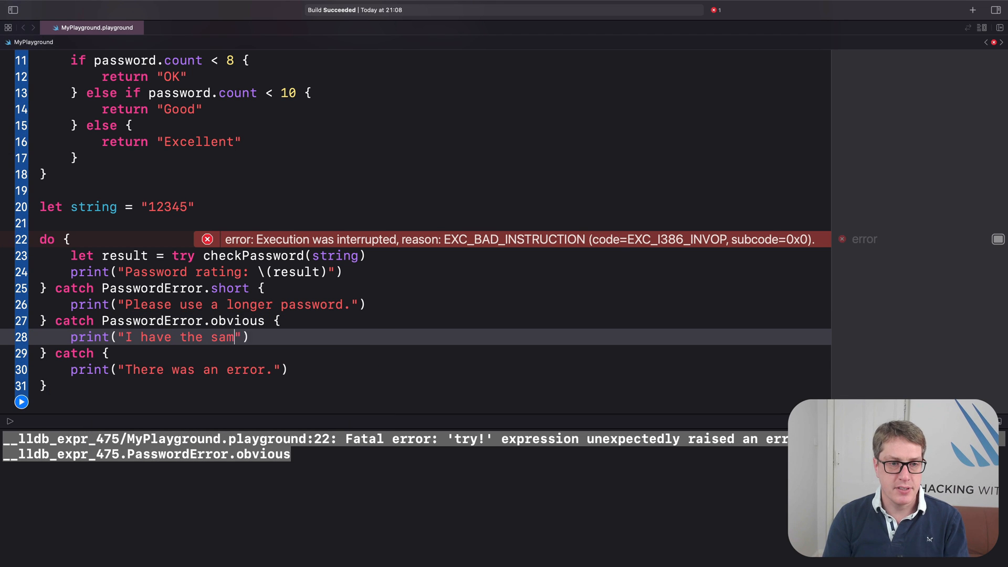
{"action": "type", "text": "e combination on my luggage!"}
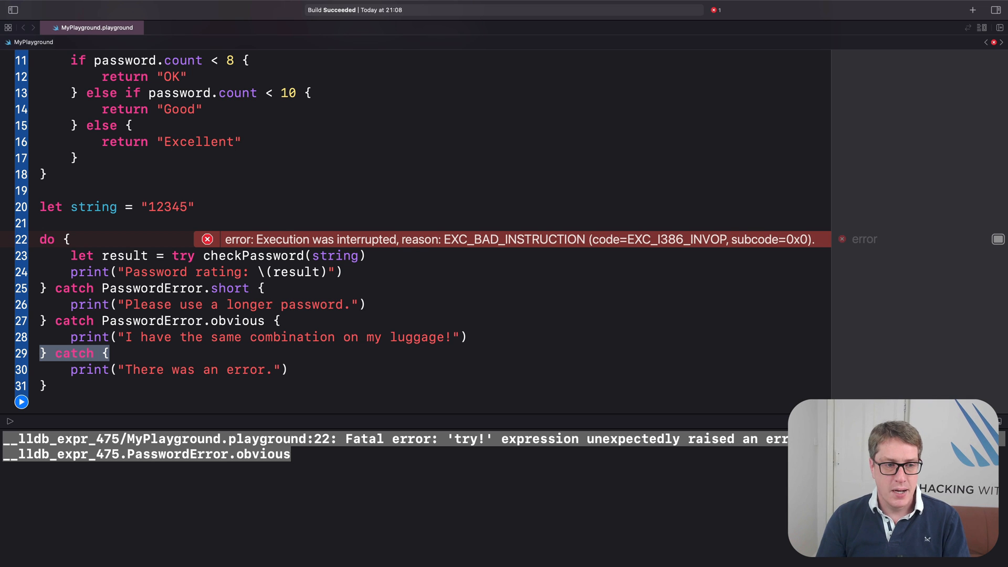
Run the playground, highlight the luggage print statement, and scroll through the code.
{"action": "left_click", "coordinate": [21, 402]}
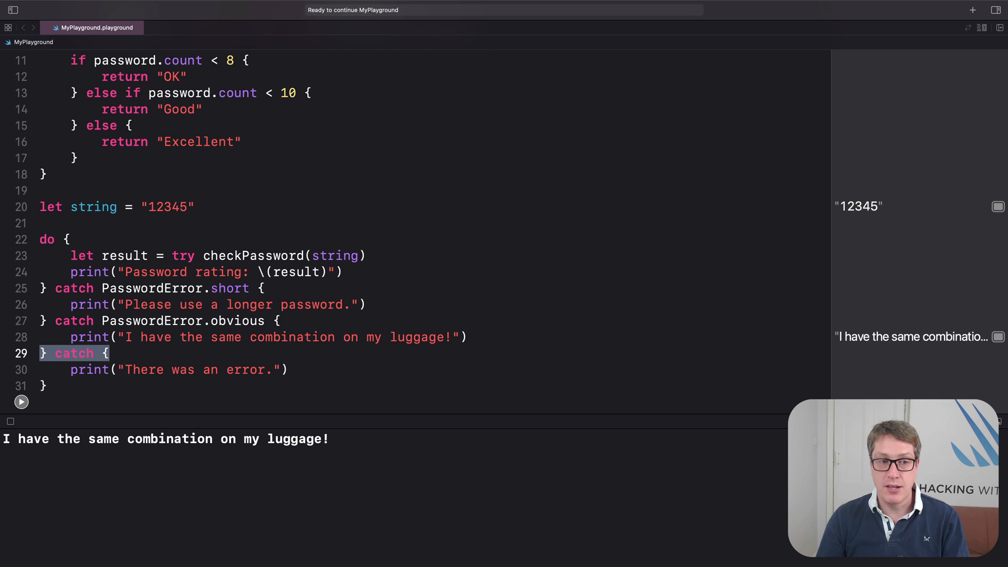
{"action": "double_click", "coordinate": [183, 320]}
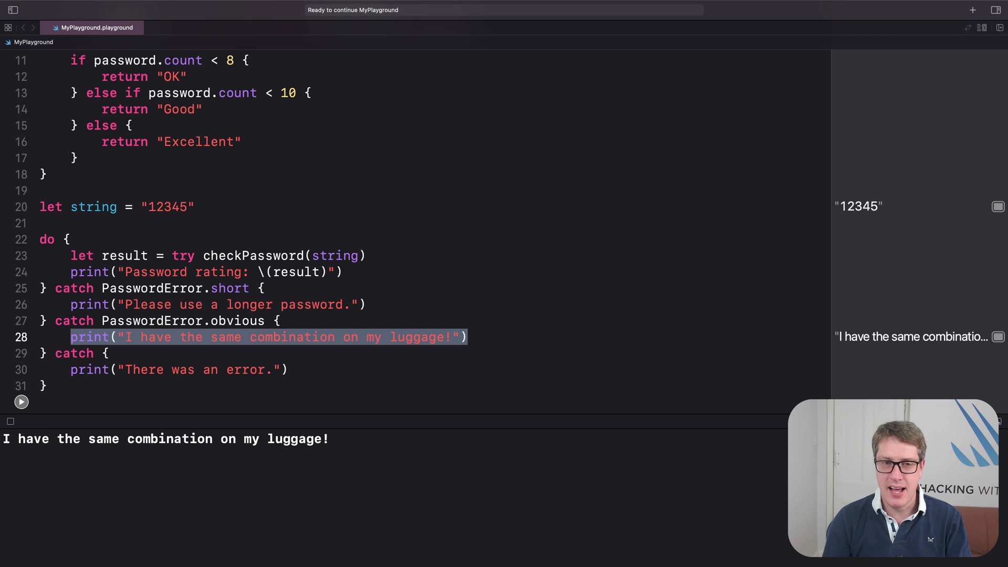
{"action": "scroll", "scroll_direction": "up", "scroll_amount": 3}
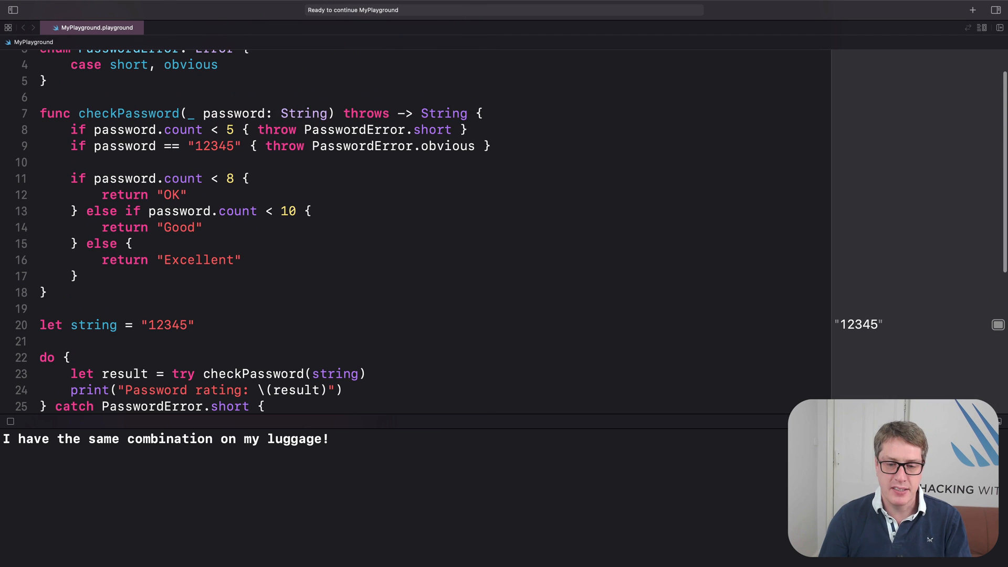
{"action": "scroll", "scroll_direction": "down", "scroll_amount": 3}
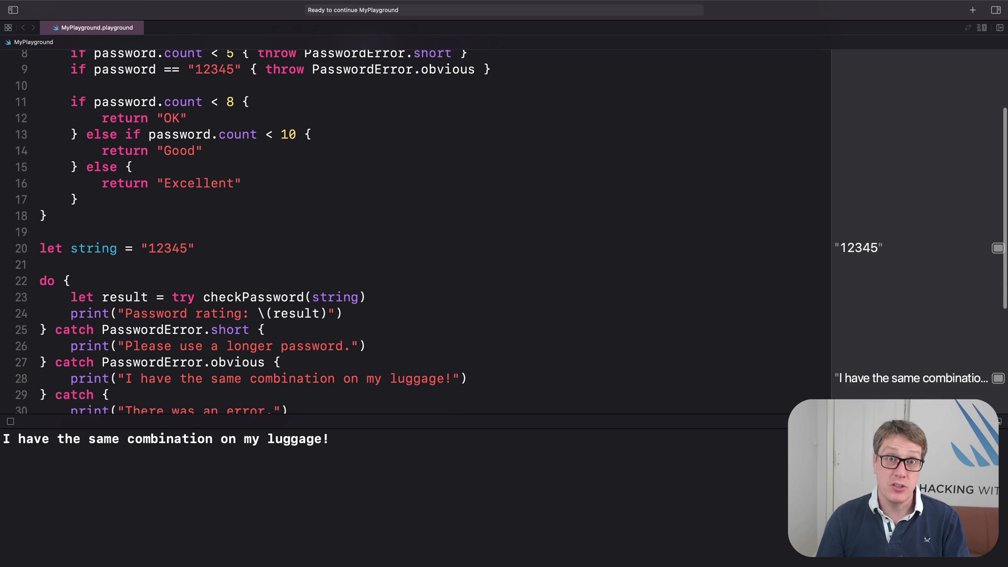
{"action": "scroll", "scroll_direction": "down", "scroll_amount": 3}
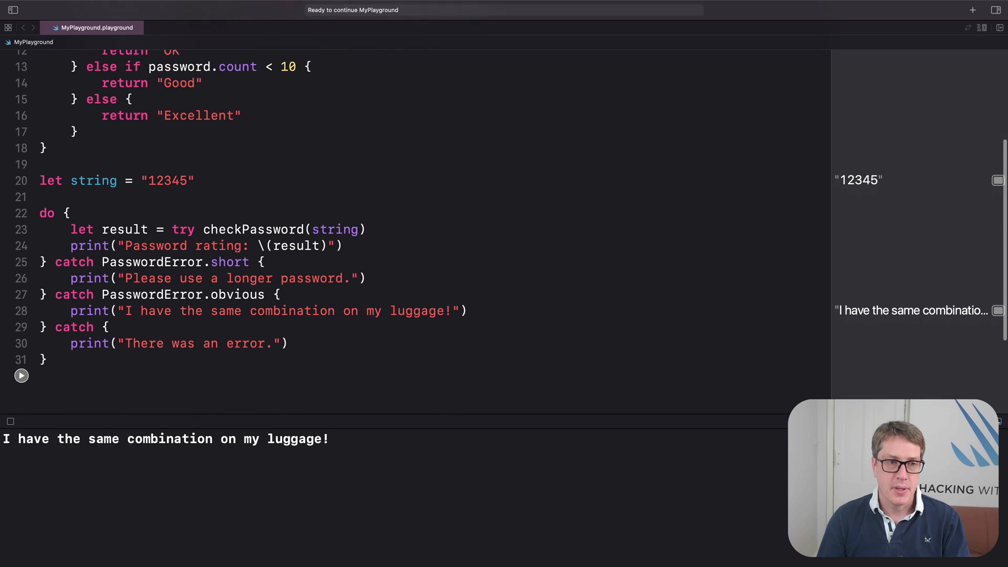
{"action": "scroll", "scroll_direction": "up", "scroll_amount": 3}
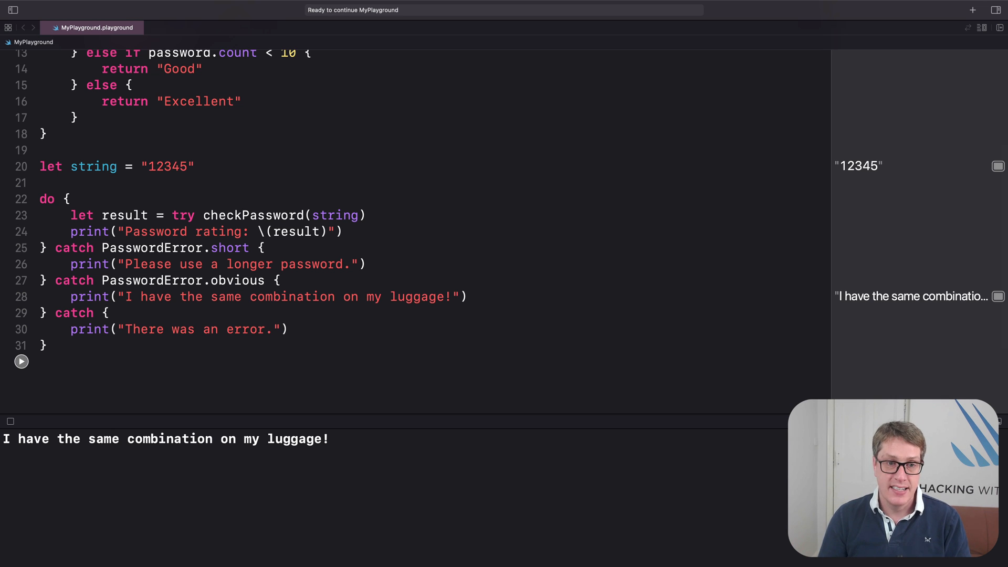
Append ": \(error.localizedDescription)" to the generic catch's error message.
{"action": "left_click", "coordinate": [180, 329]}
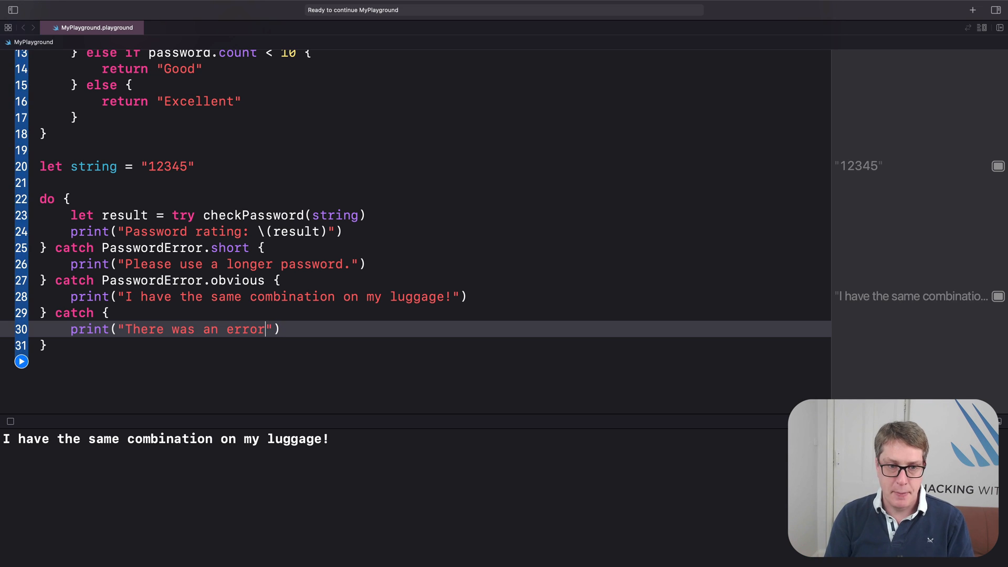
{"action": "type", "text": ": \\(error)"}
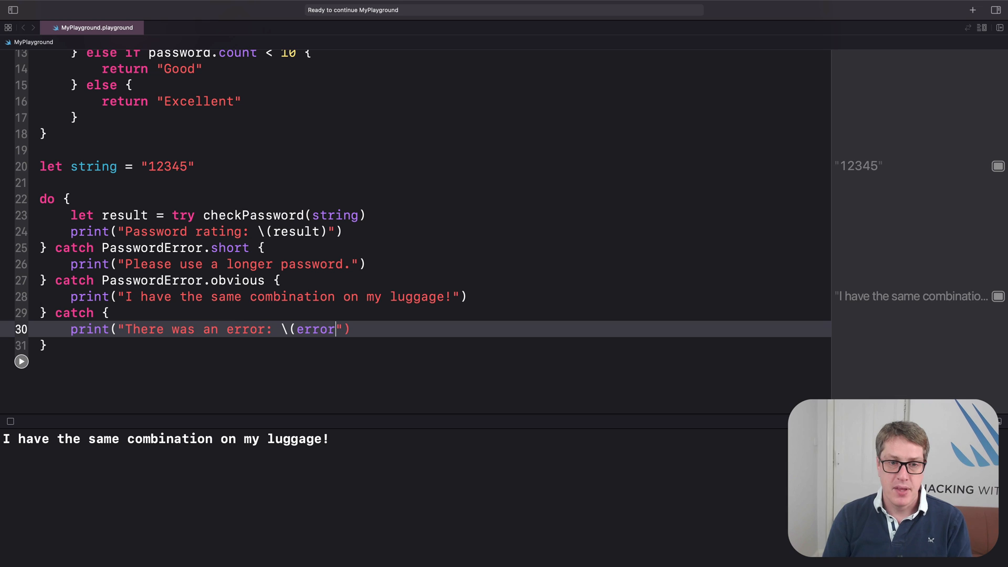
{"action": "type", "text": ".l"}
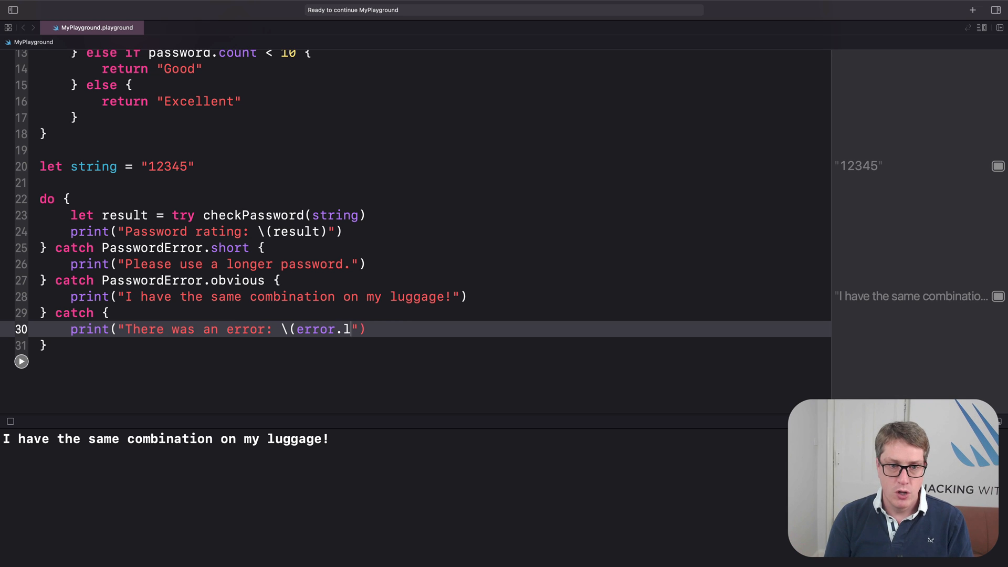
{"action": "type", "text": "ocalizedDescription)"}
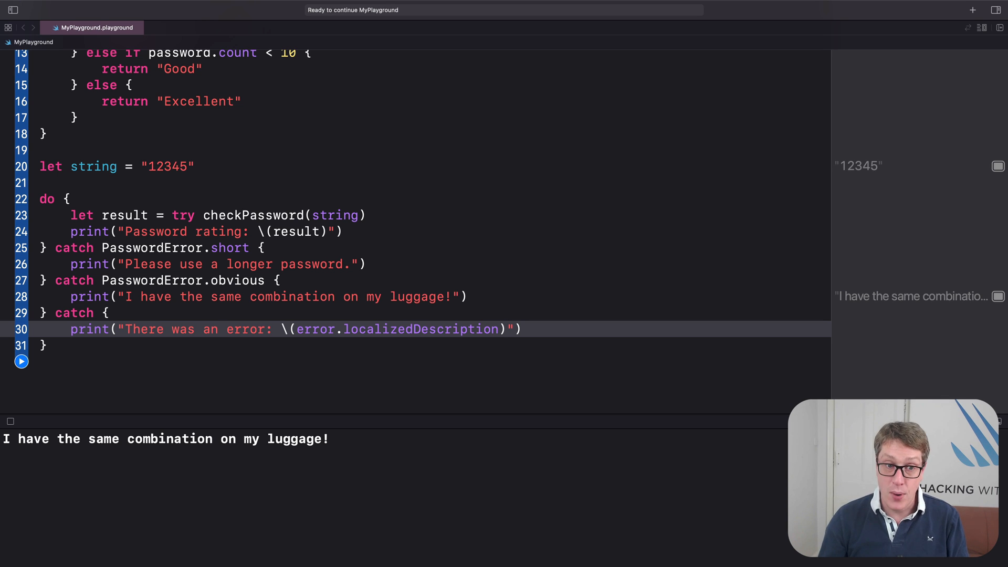
Delete the .short and .obvious catch blocks and rerun the playground.
{"action": "double_click", "coordinate": [230, 248]}
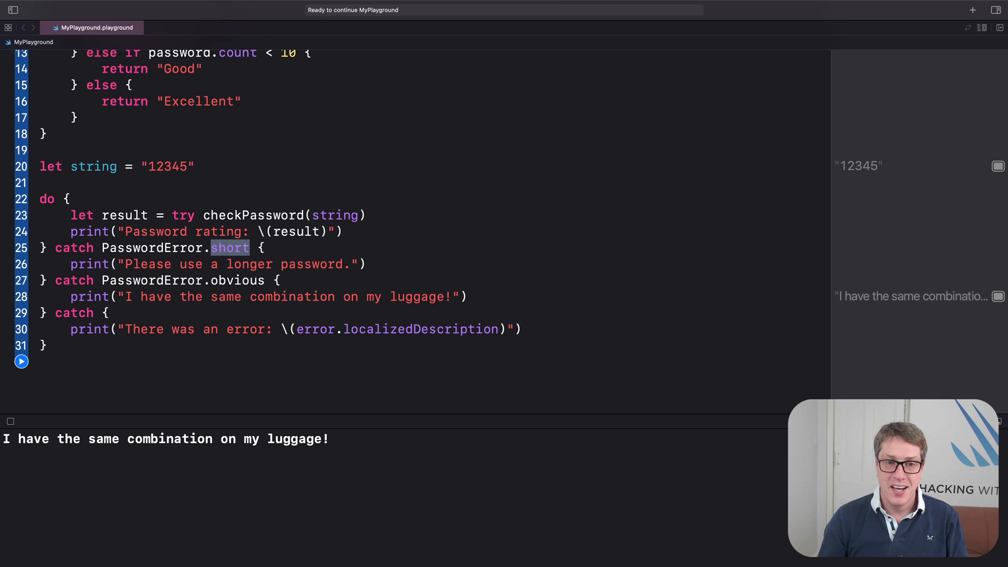
{"action": "double_click", "coordinate": [421, 330]}
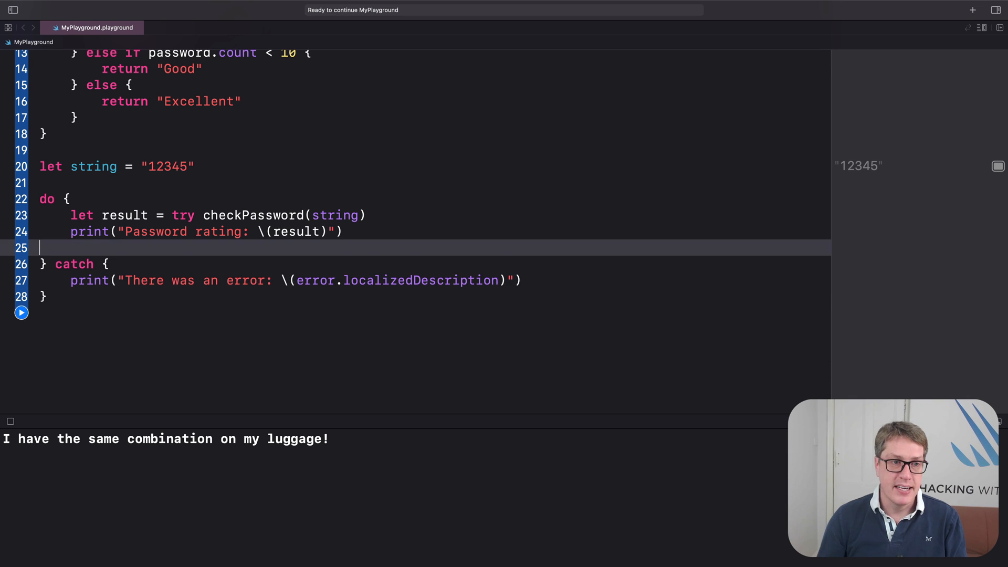
{"action": "key", "text": "Backspace"}
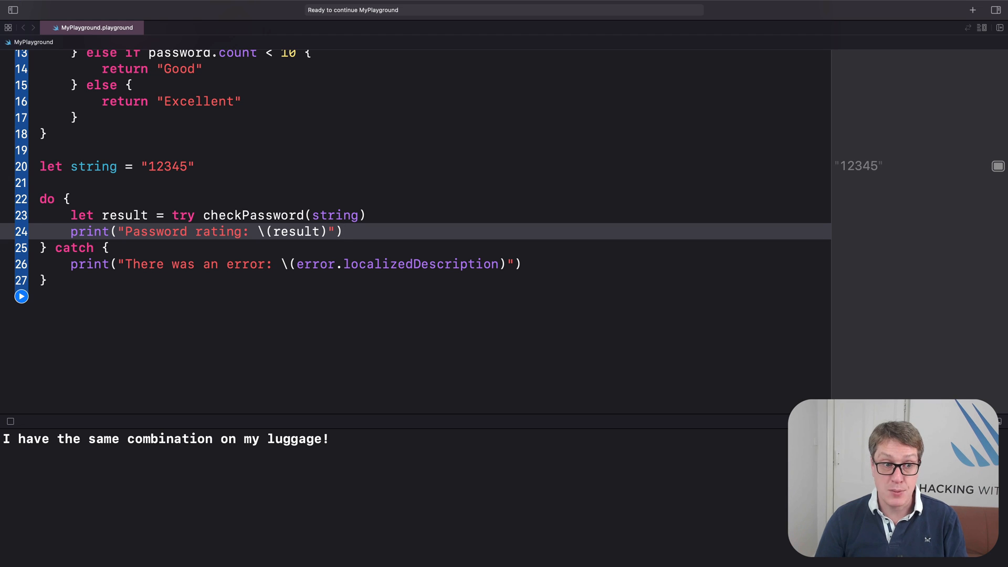
{"action": "left_click", "coordinate": [21, 296]}
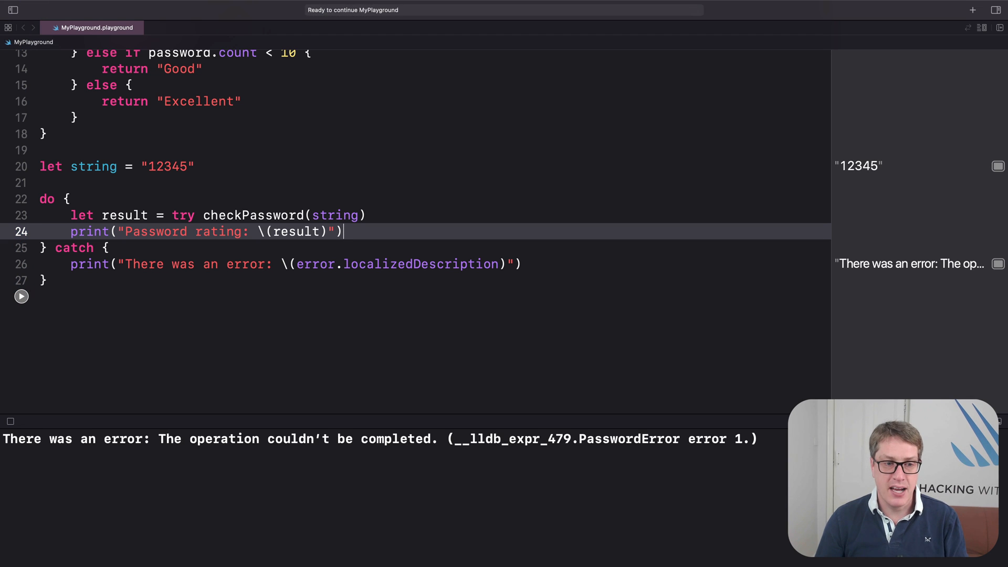